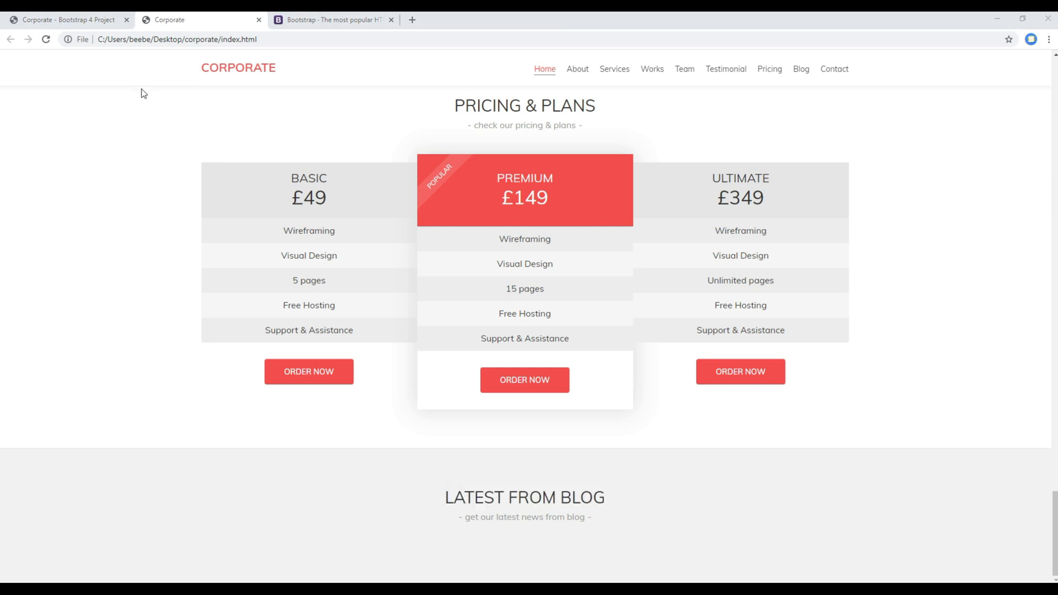
- Paste the card markup into div.holder and point the img src at the images/ folder
{"action": "left_click", "coordinate": [330, 20]}
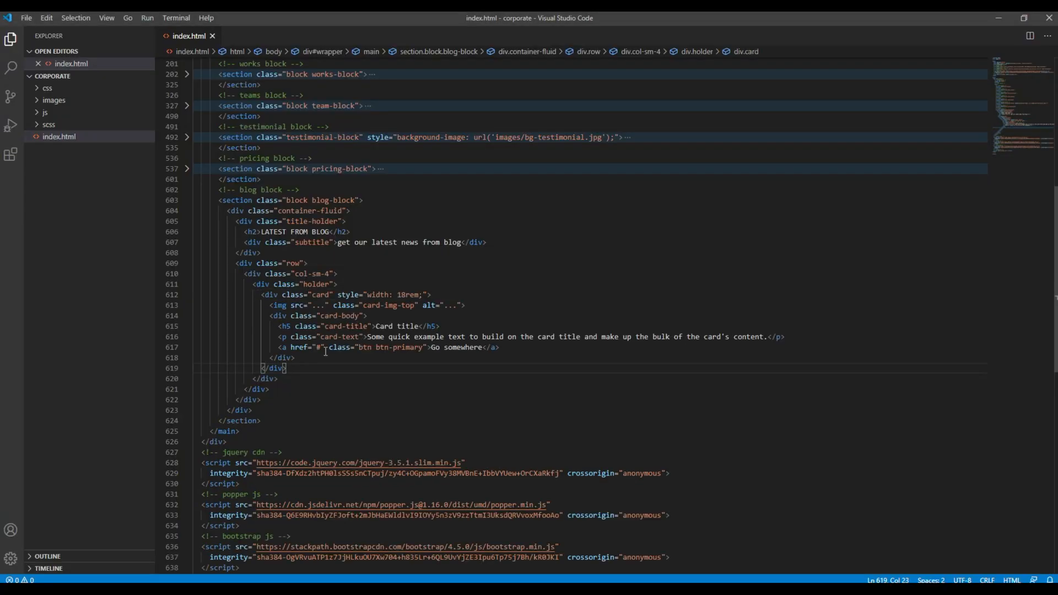
{"action": "type", "text": "image"}
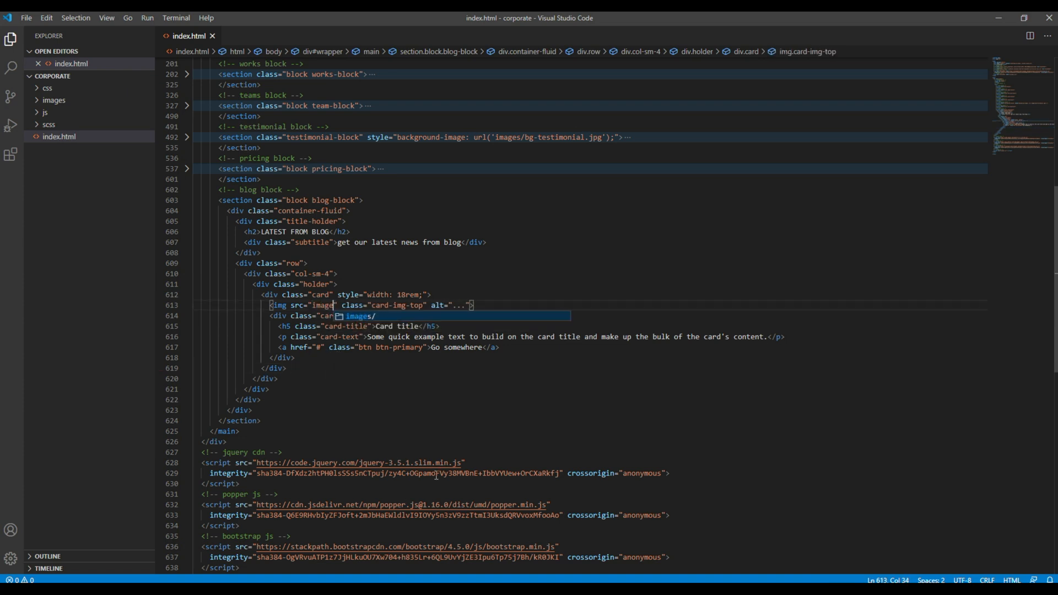